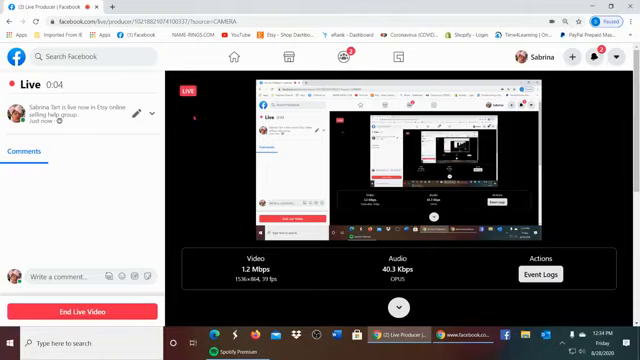
- Load the Facebook home feed in a new tab and scroll its sidebar shortcuts
left_click(122, 11)
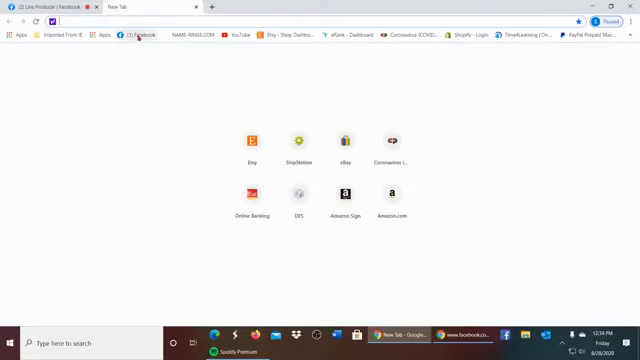
left_click(135, 18)
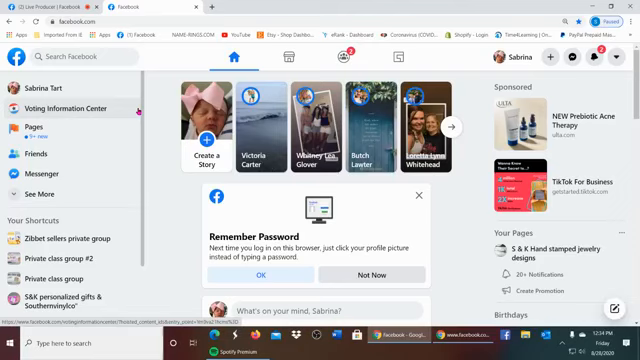
scroll("down", 3)
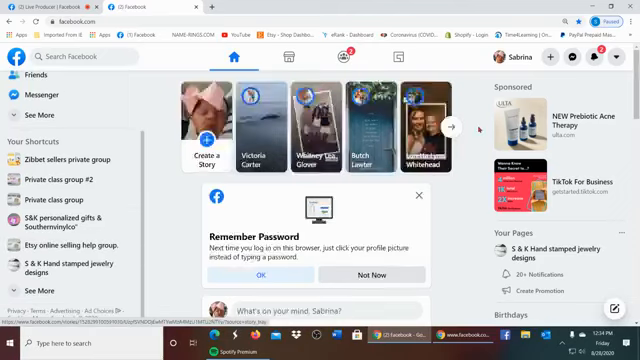
left_click(389, 279)
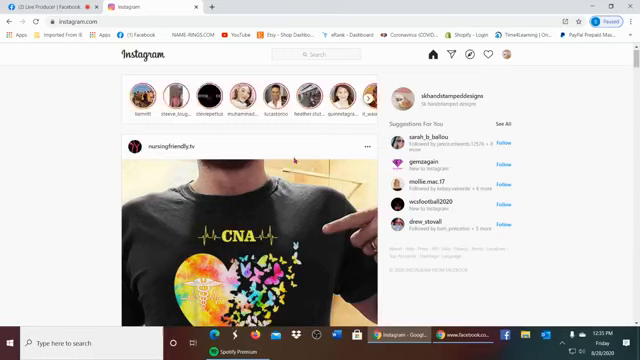
- Scroll down through the shop account's Instagram home feed
scroll("down", 3)
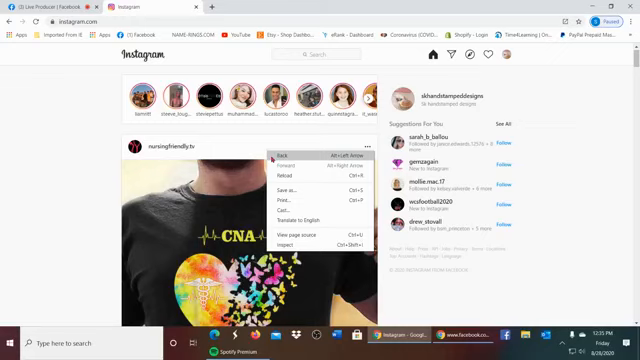
mouse_move(300, 245)
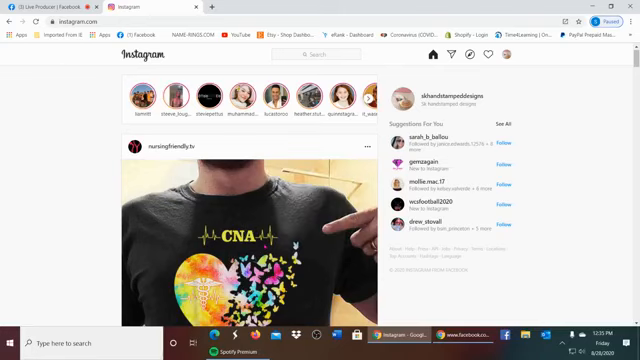
- Open Chrome DevTools beside the Instagram feed with F12
key("f12")
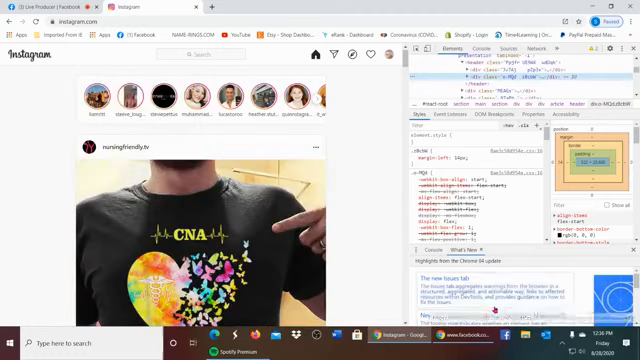
mouse_move(431, 50)
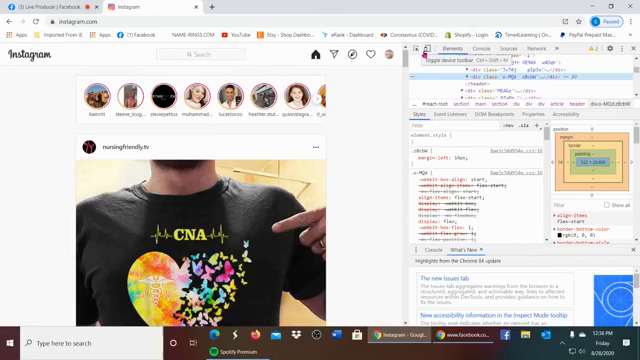
- Enable the DevTools device toolbar to view Instagram in iPhone-sized mobile emulation
left_click(433, 52)
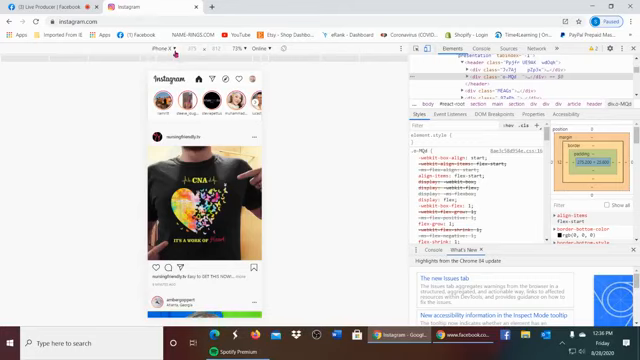
left_click(167, 49)
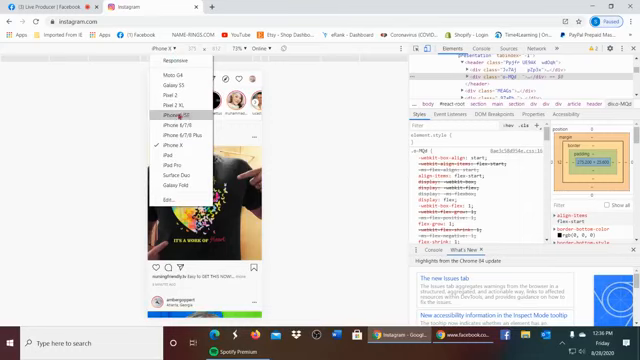
mouse_move(172, 178)
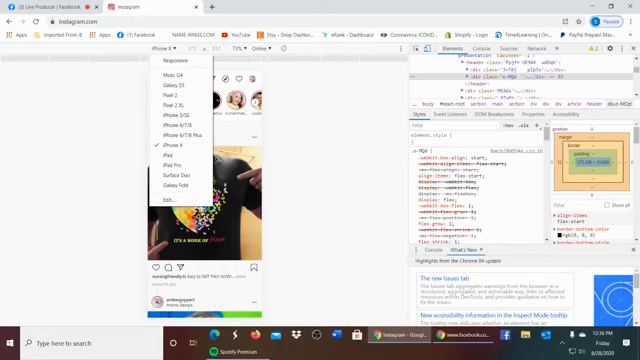
mouse_move(160, 201)
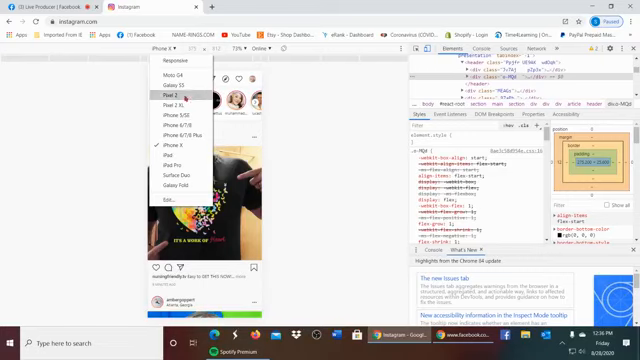
left_click(150, 94)
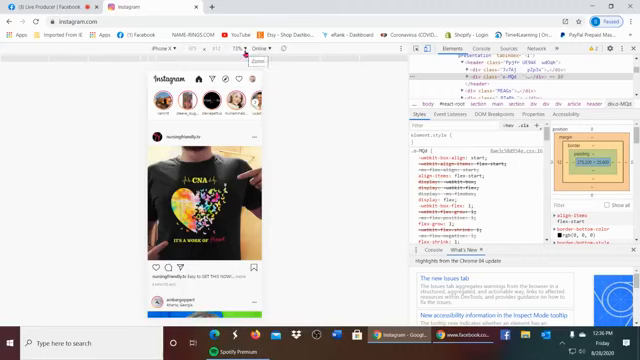
left_click(241, 52)
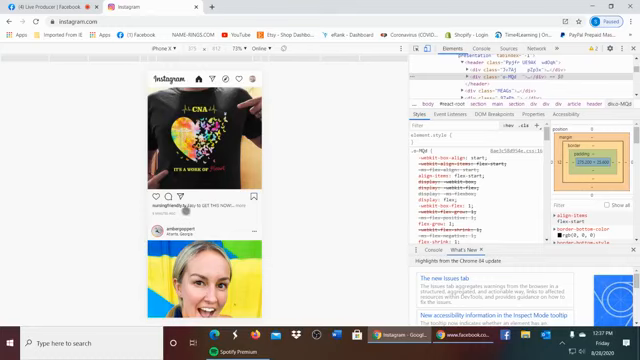
scroll("down", 3)
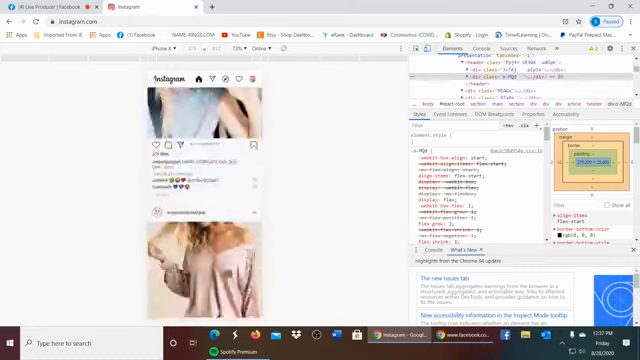
scroll("down", 3)
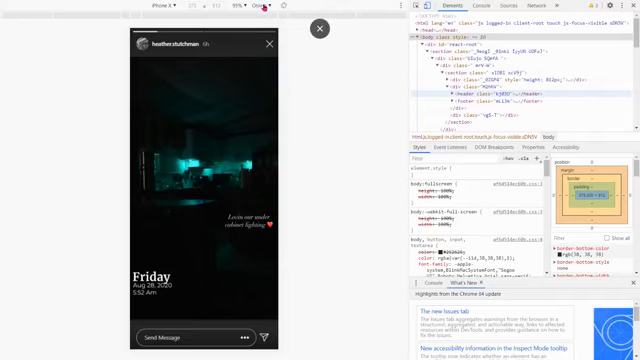
- Switch the emulated device to iPad and scroll the tablet layout
left_click(318, 27)
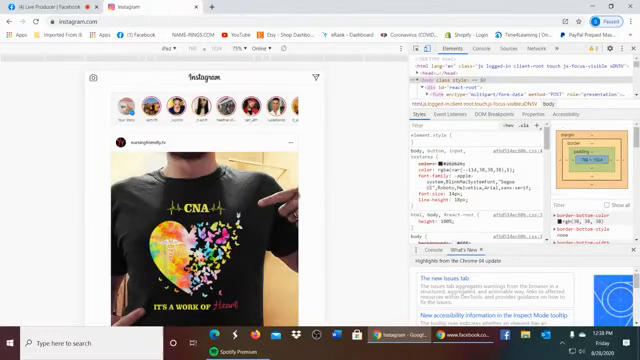
scroll("down", 3)
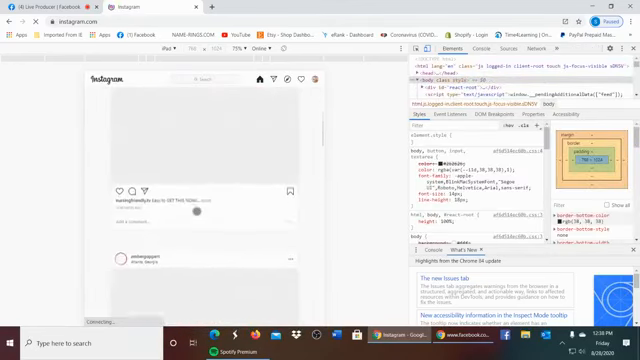
- Scroll through the wider Instagram feed, then open the shop's own profile
scroll("down", 3)
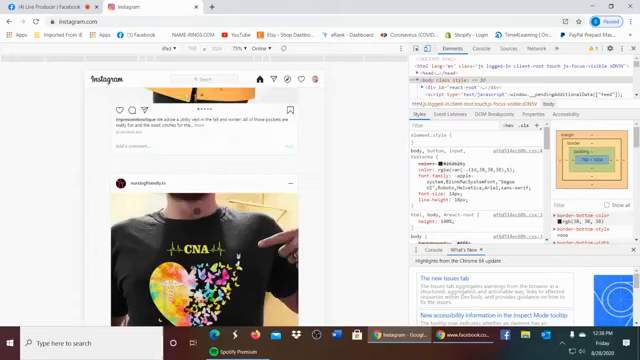
scroll("down", 3)
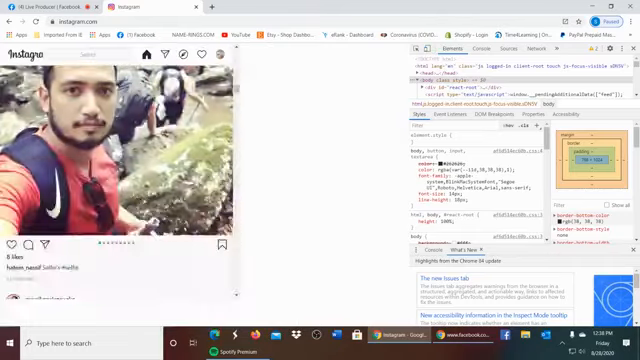
scroll("down", 3)
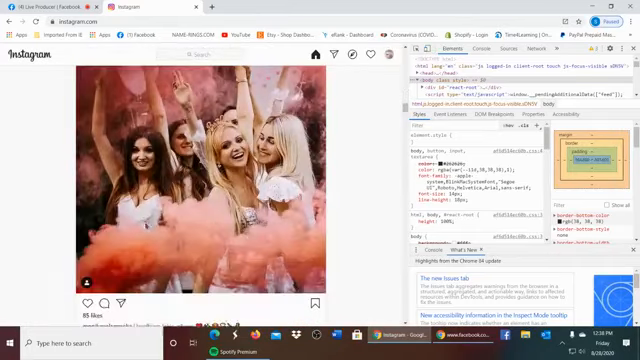
scroll("down", 3)
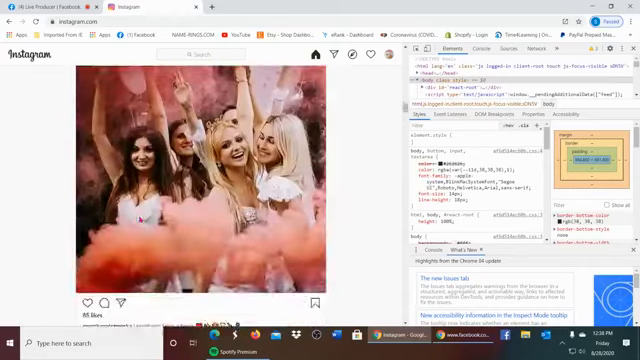
scroll("down", 3)
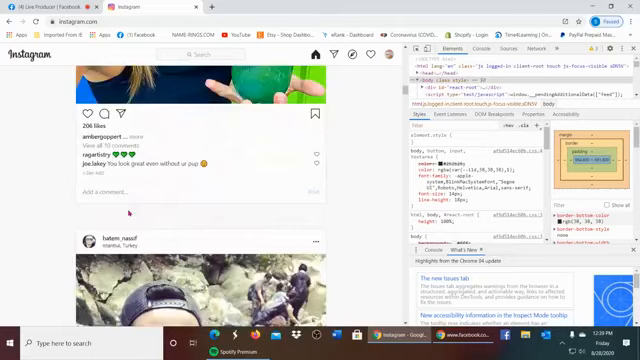
scroll("up", 3)
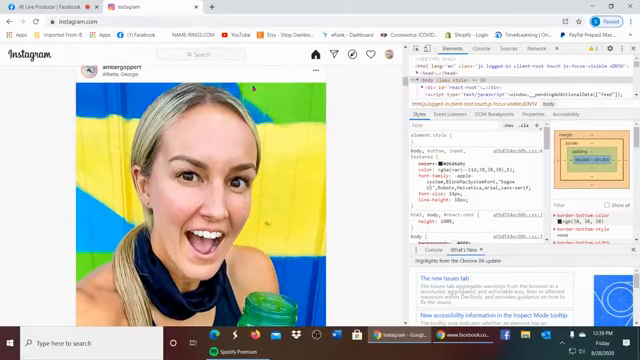
left_click(386, 55)
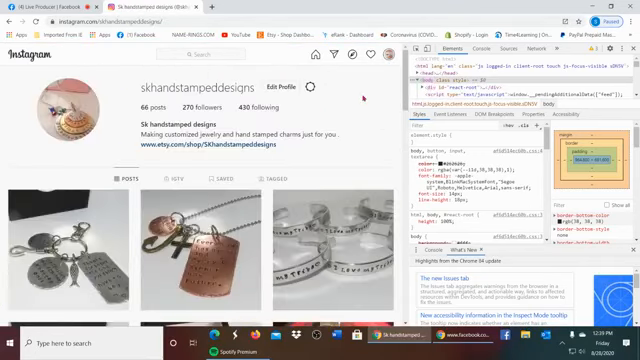
- Scroll through the shop profile's jewelry post grid in iPad emulation
scroll("down", 3)
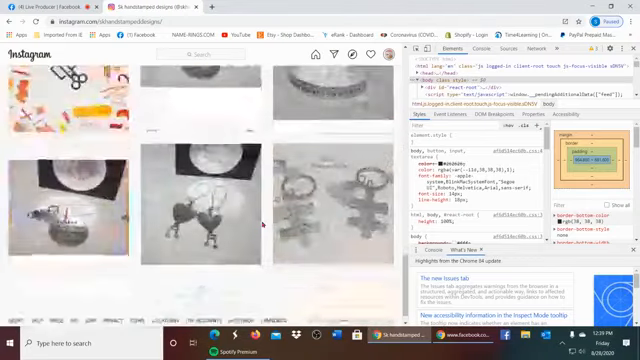
scroll("down", 3)
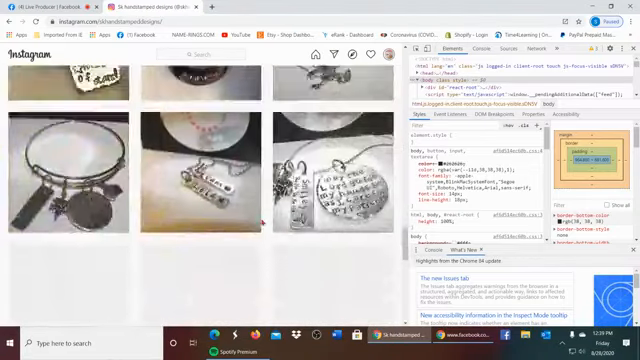
scroll("down", 3)
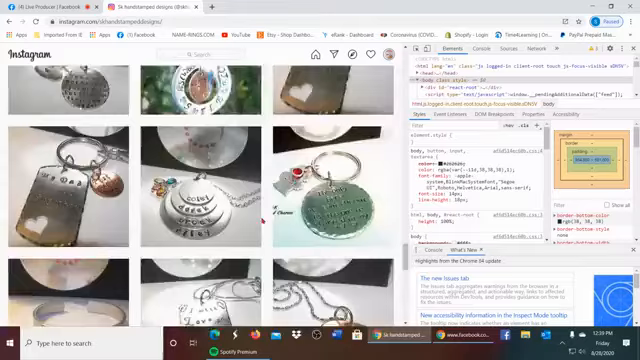
scroll("down", 3)
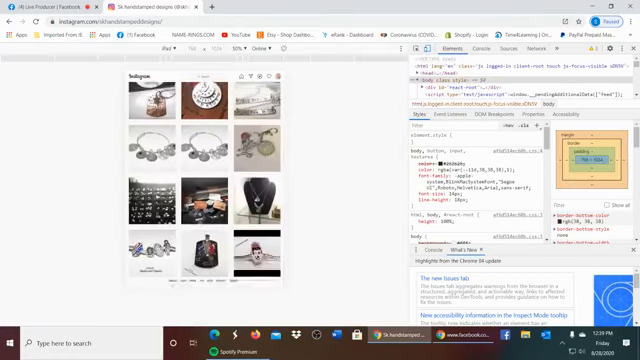
scroll("down", 3)
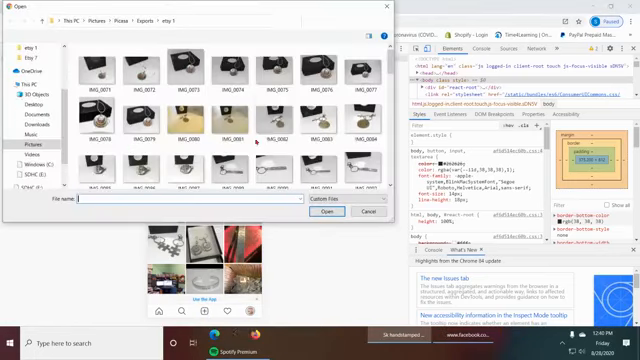
- Browse the etsy 1 folder, then cancel the photo chooser without picking an image
scroll("down", 3)
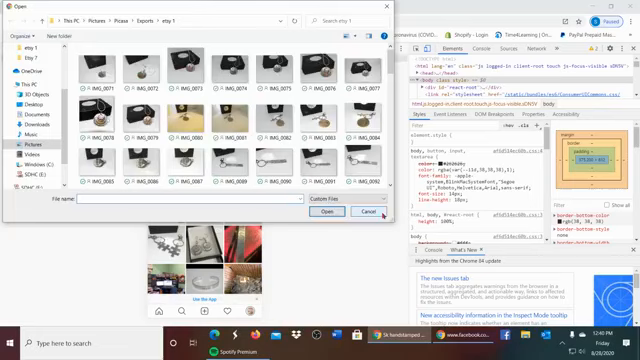
left_click(360, 211)
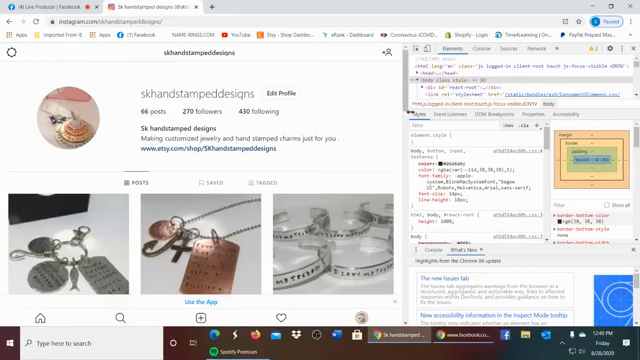
scroll("down", 3)
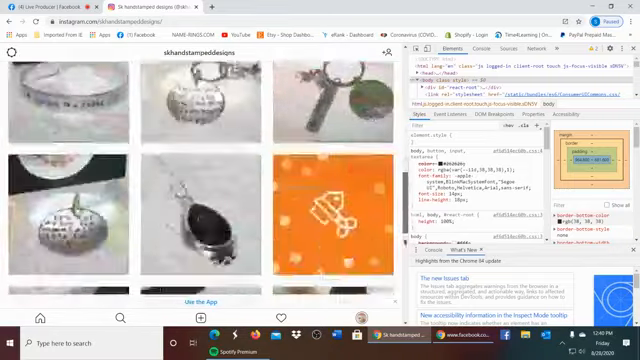
scroll("down", 3)
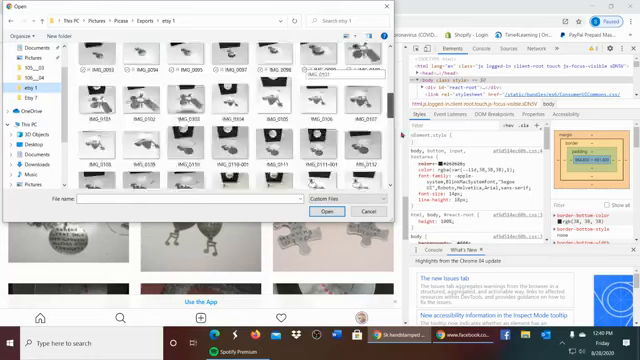
- Scroll down the etsy 1 folder in the photo chooser toward later jewelry images
scroll("down", 3)
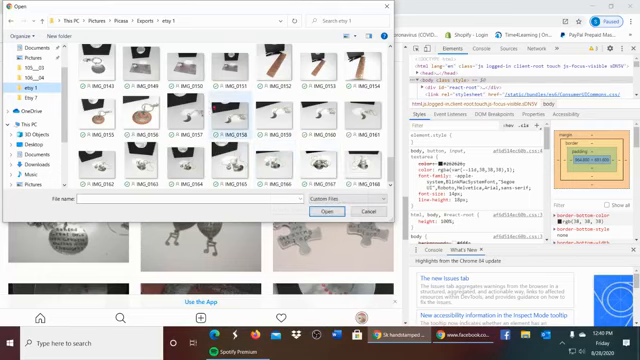
mouse_move(160, 120)
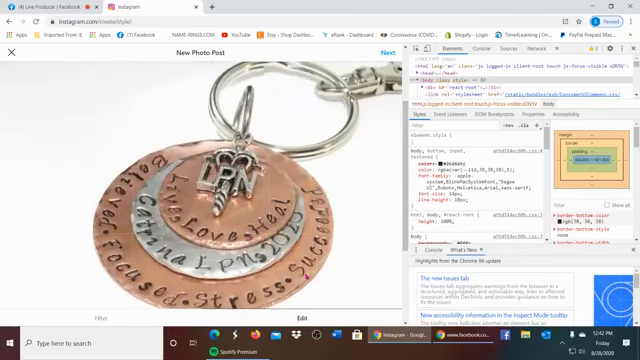
- Continue past the New Photo Post screen with no filter on the LPN keychain photo
left_click(385, 54)
type("Nurse gra")
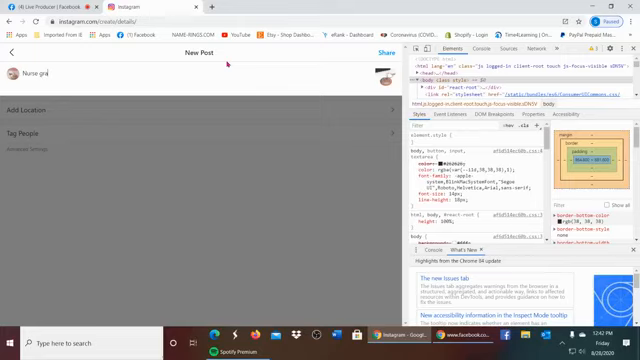
- Type the caption 'Nurse graduation gift nurse pin keyring' followed by nursing hashtags
type("duation gift nurse pin keyring")
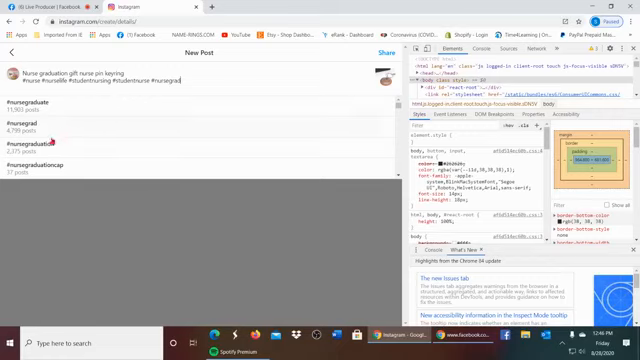
- Add #nursegraduation, share the keychain post, and scroll the 67-post profile grid
left_click(40, 143)
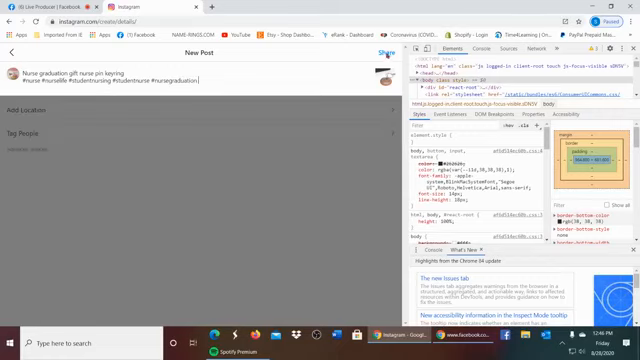
left_click(377, 54)
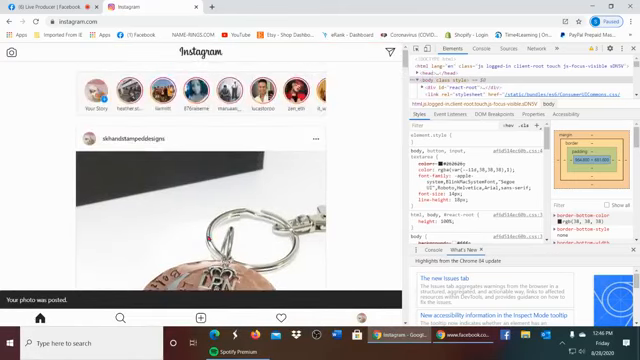
scroll("down", 3)
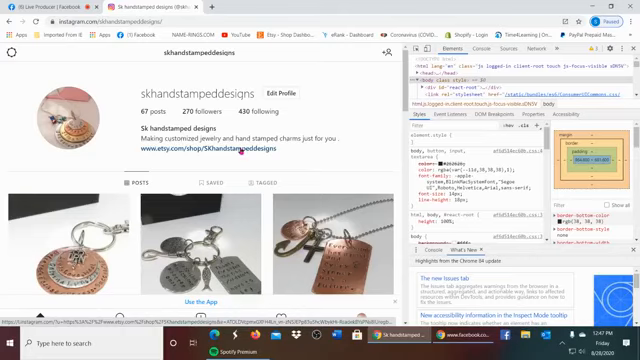
- Browse the skhandstampeddesigns Etsy shop from the bio link, then start ending the Facebook live video
left_click(187, 145)
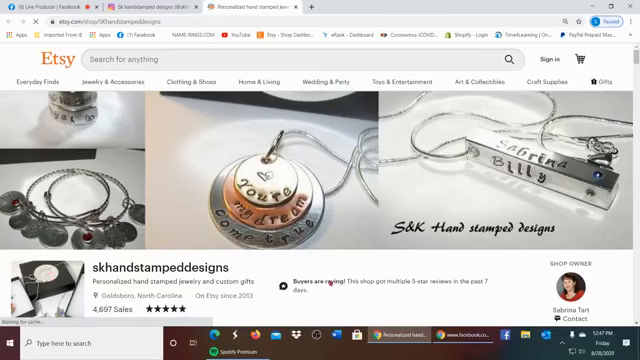
scroll("down", 3)
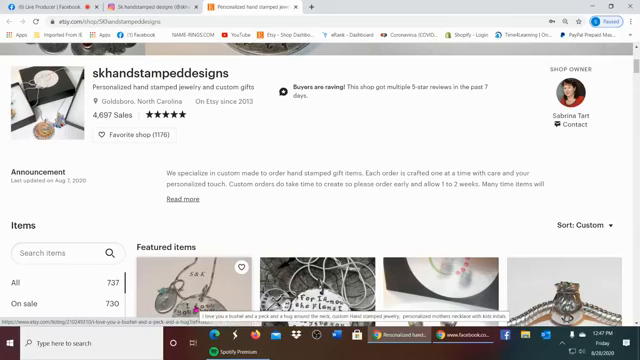
scroll("down", 3)
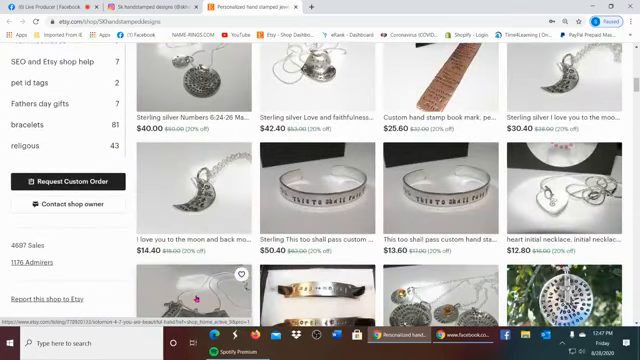
scroll("down", 3)
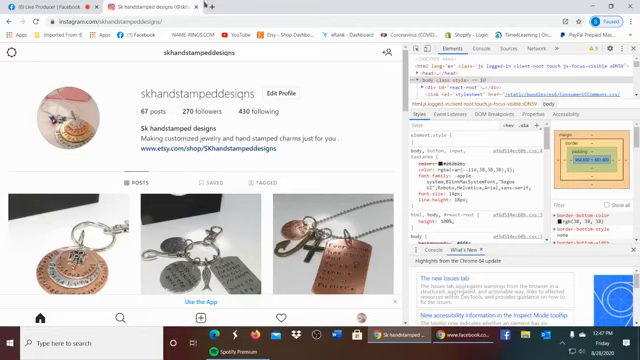
left_click(54, 6)
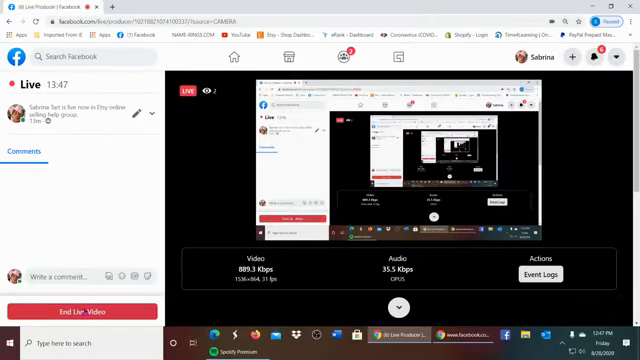
left_click(72, 311)
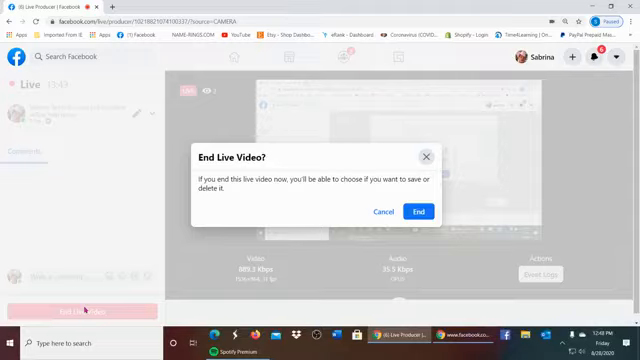